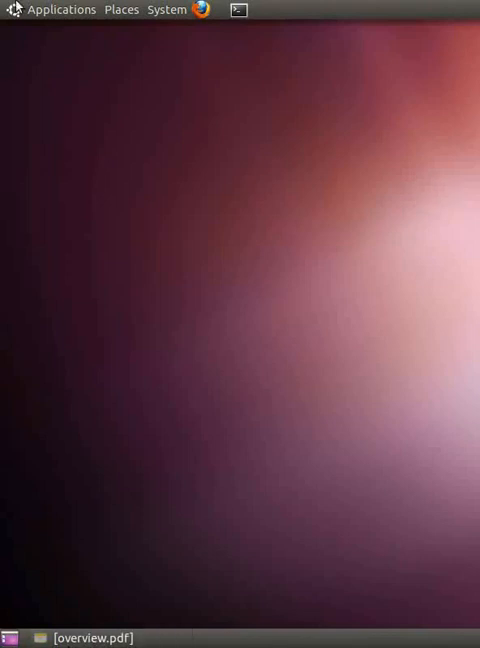
{"action": "mouse_move", "coordinate": [50, 10]}
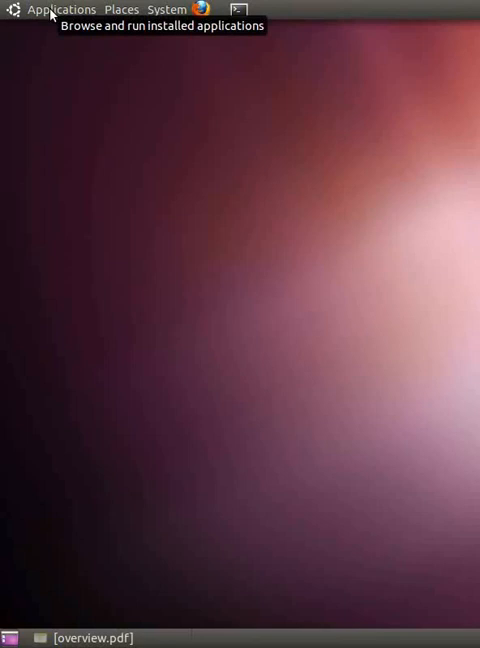
Launch Calculator from the Accessories menu and enter 5×
{"action": "left_click", "coordinate": [62, 9]}
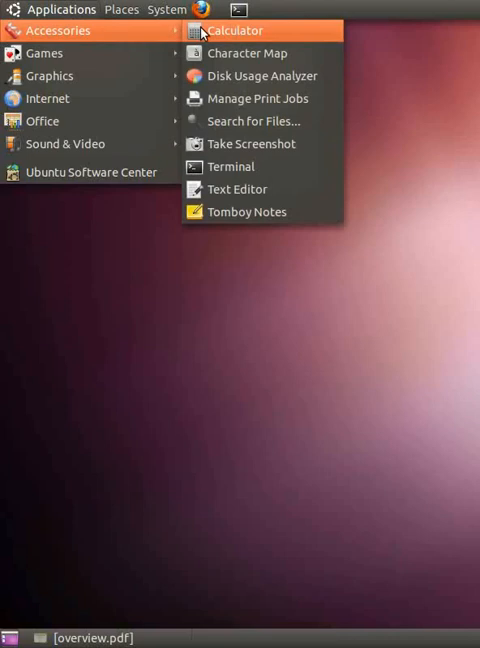
{"action": "left_click", "coordinate": [235, 30]}
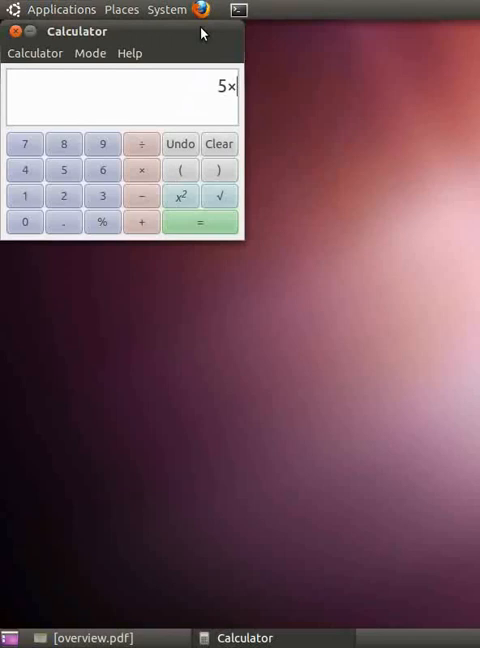
Enter 8 and evaluate to get 40, then close Calculator
{"action": "left_click", "coordinate": [63, 144]}
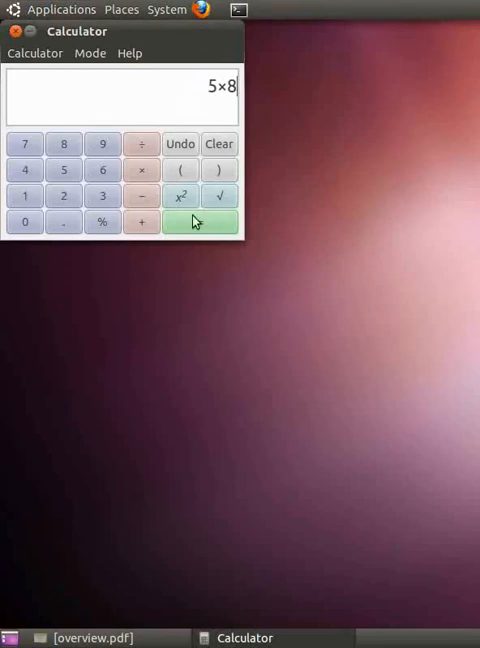
{"action": "left_click", "coordinate": [195, 221]}
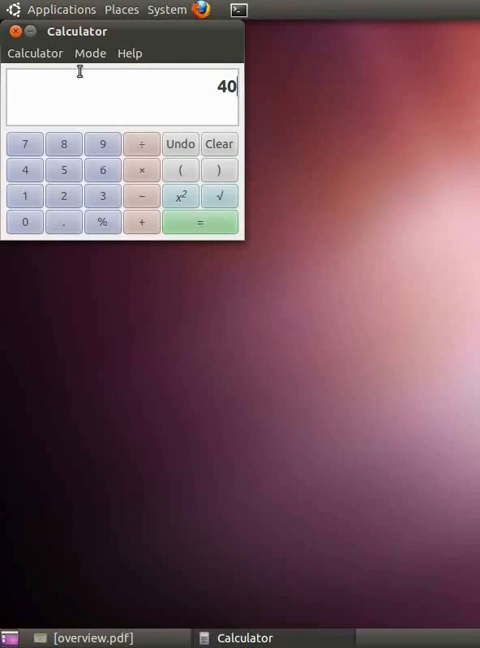
{"action": "left_click", "coordinate": [14, 32]}
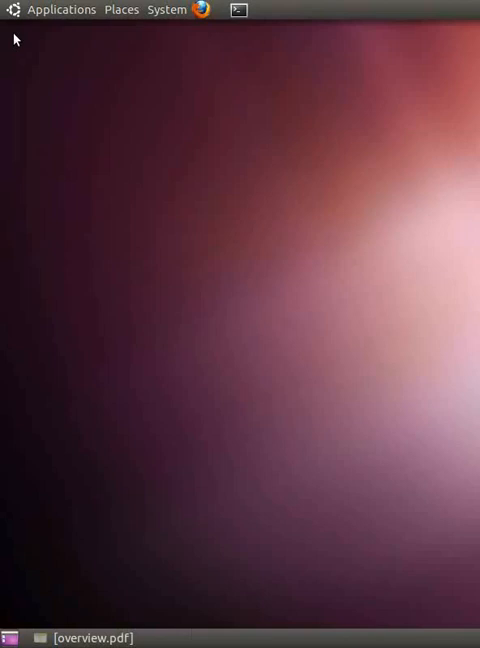
Open the Applications menu, listing Accessories through Ubuntu Software Center
{"action": "left_click", "coordinate": [53, 8]}
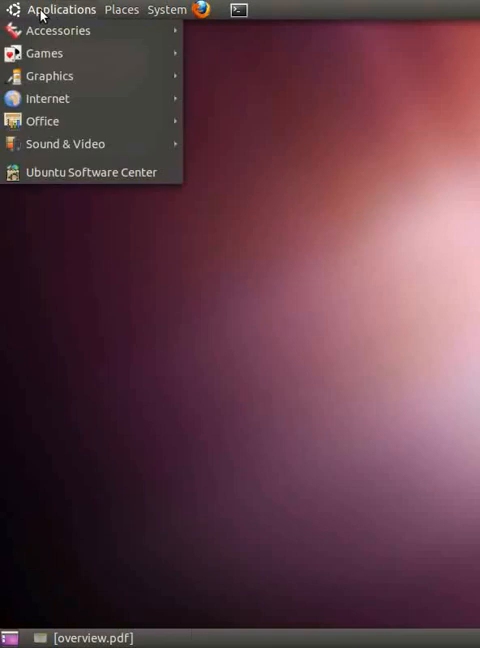
{"action": "mouse_move", "coordinate": [50, 30]}
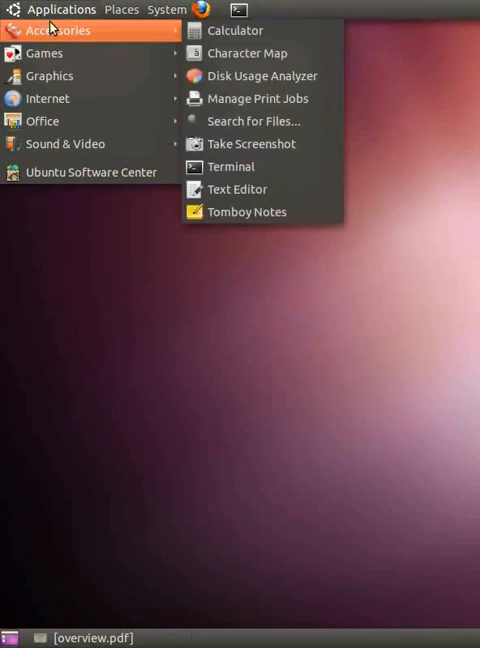
{"action": "mouse_move", "coordinate": [151, 97]}
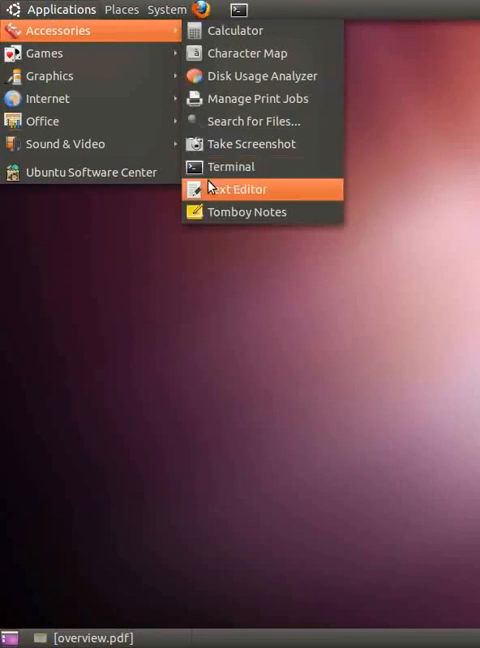
Launch Text Editor and type 'Hello World' into the new document
{"action": "left_click", "coordinate": [238, 189]}
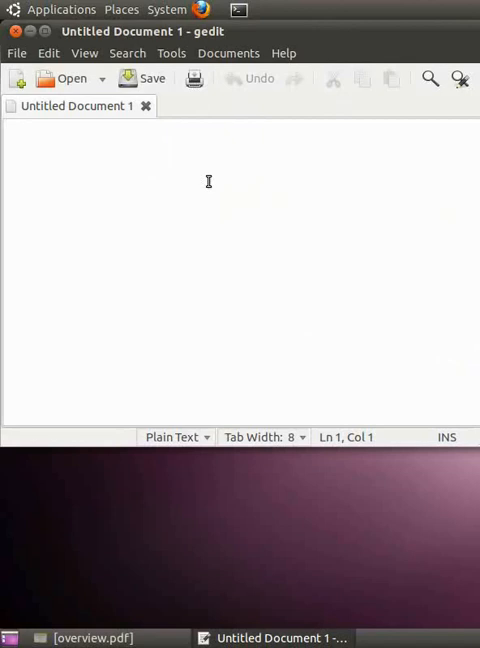
{"action": "type", "text": "H"}
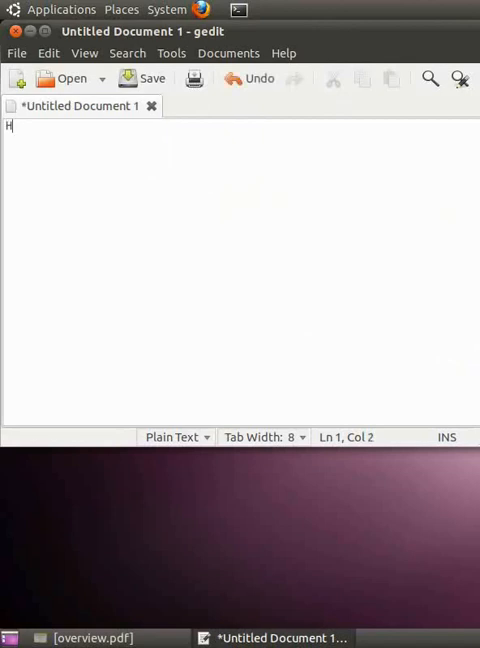
{"action": "type", "text": "ello"}
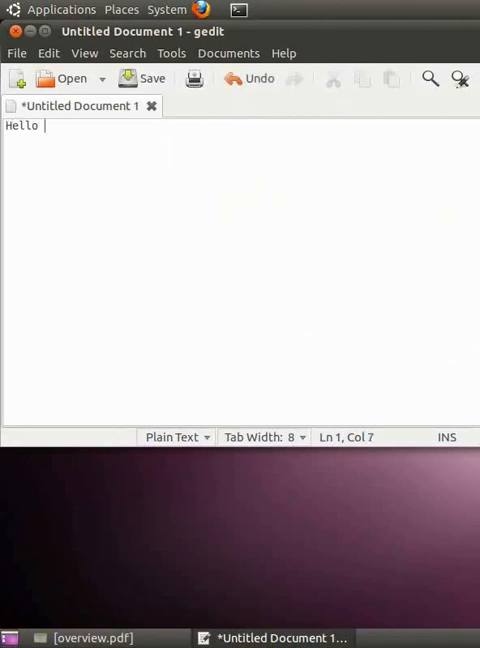
{"action": "type", "text": "Worl"}
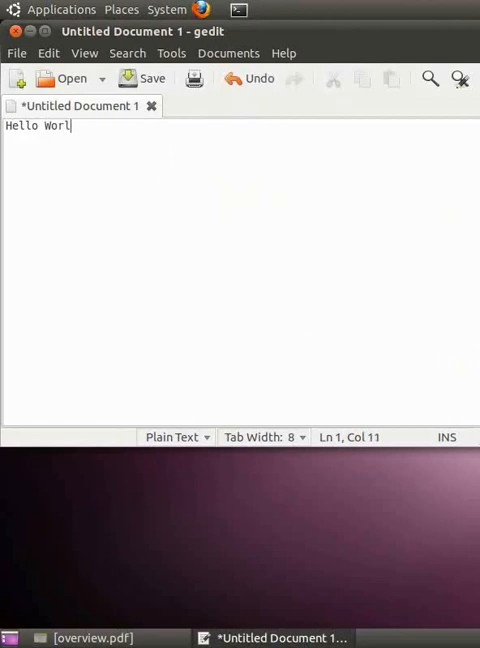
{"action": "type", "text": "d"}
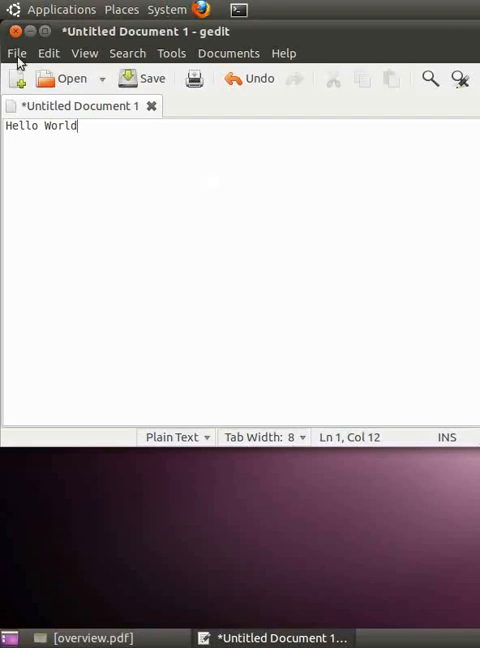
Save the document as hello.txt in the Desktop folder
{"action": "left_click", "coordinate": [15, 53]}
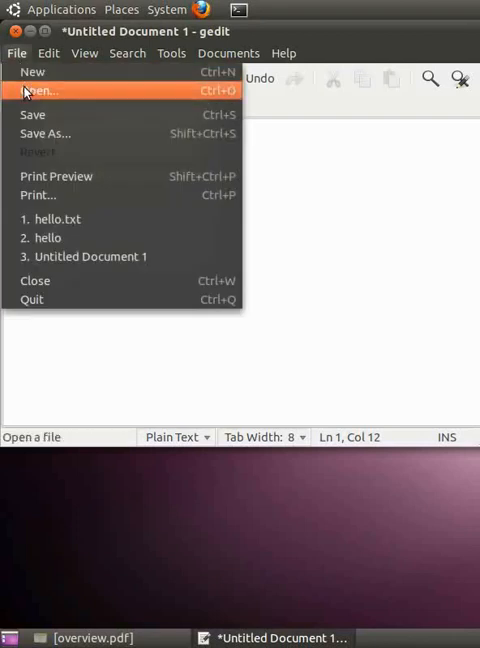
{"action": "mouse_move", "coordinate": [33, 114]}
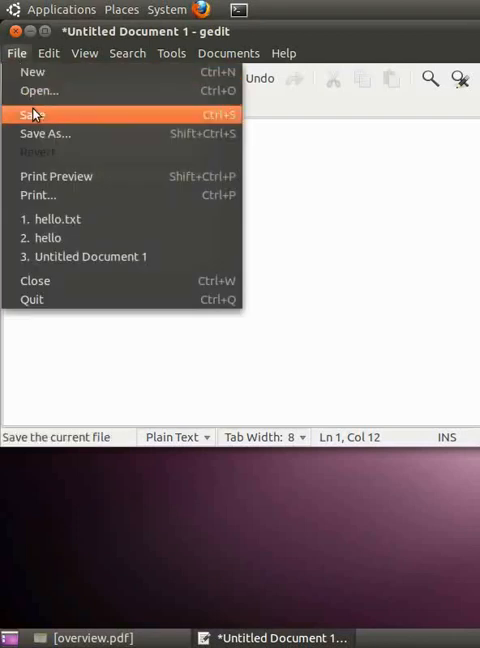
{"action": "left_click", "coordinate": [45, 133]}
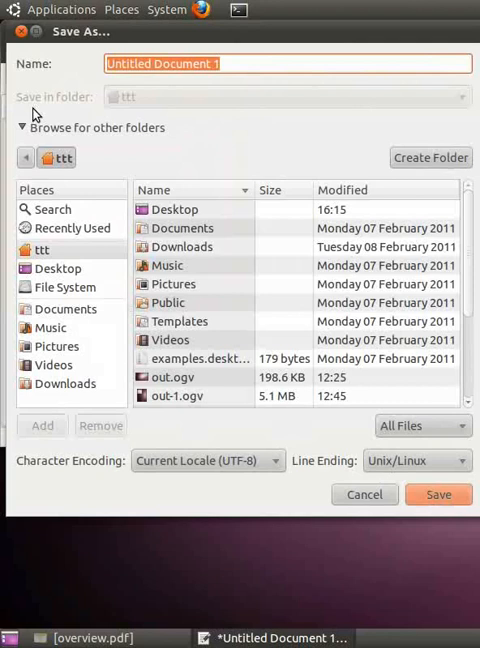
{"action": "mouse_move", "coordinate": [36, 35]}
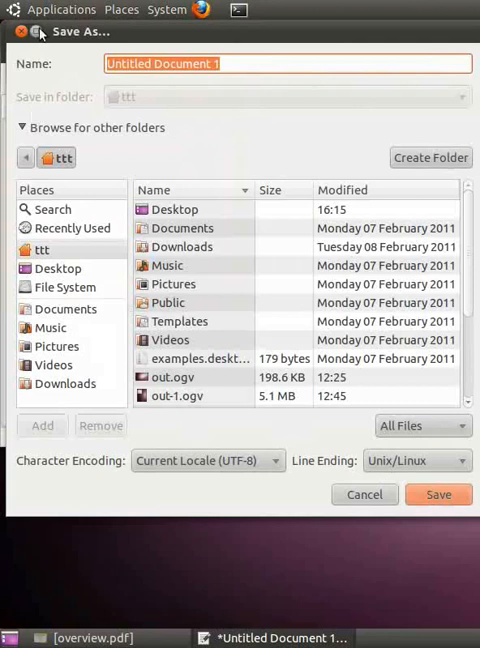
{"action": "mouse_move", "coordinate": [113, 181]}
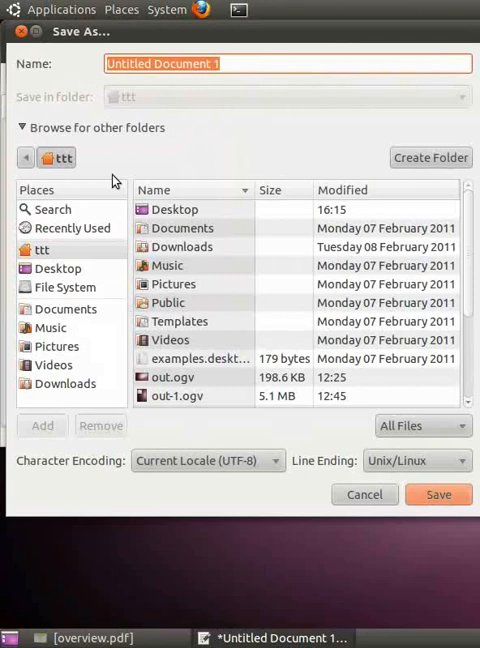
{"action": "mouse_move", "coordinate": [194, 170]}
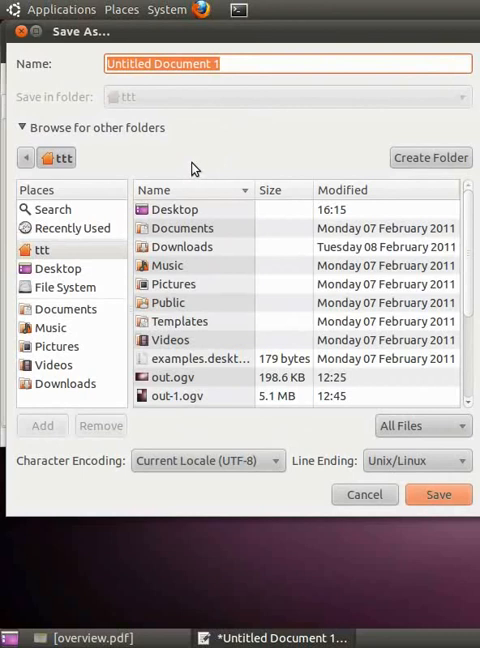
{"action": "type", "text": "h"}
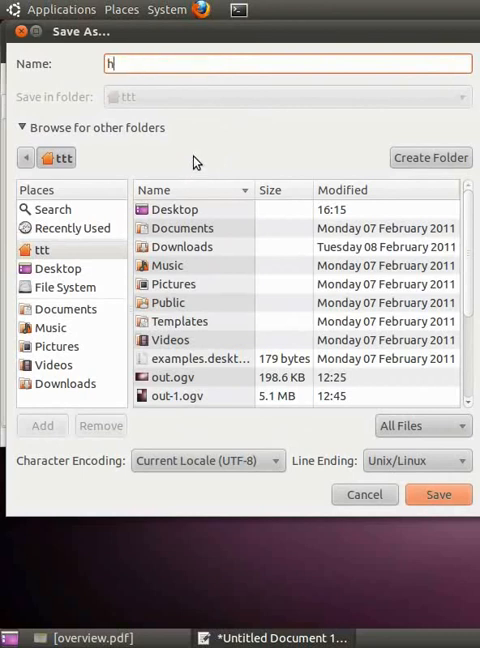
{"action": "type", "text": "ello."}
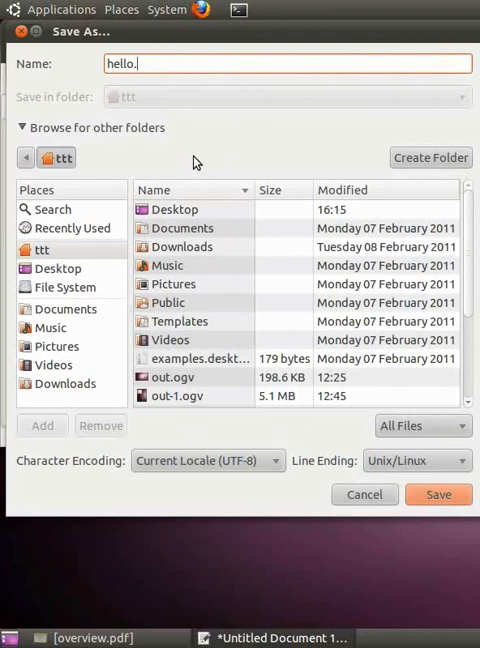
{"action": "type", "text": "txt"}
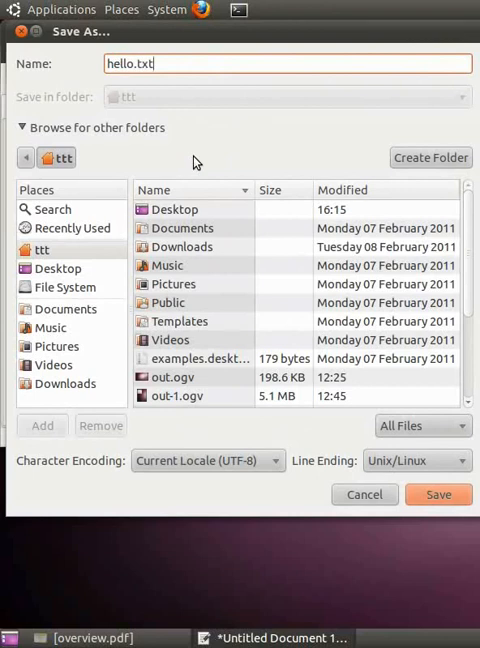
{"action": "mouse_move", "coordinate": [124, 218]}
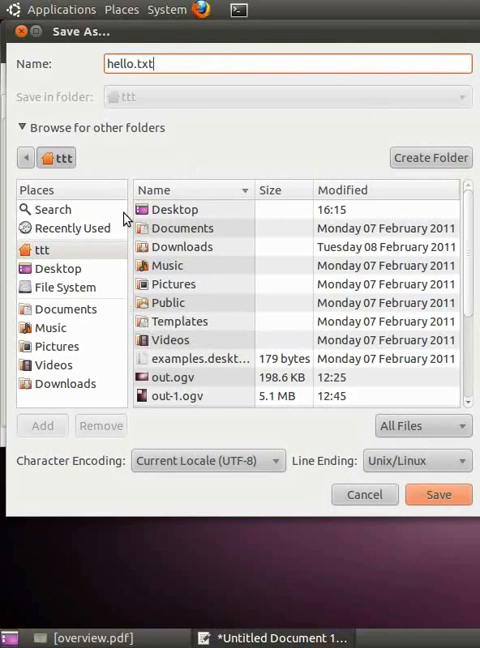
{"action": "left_click", "coordinate": [57, 268]}
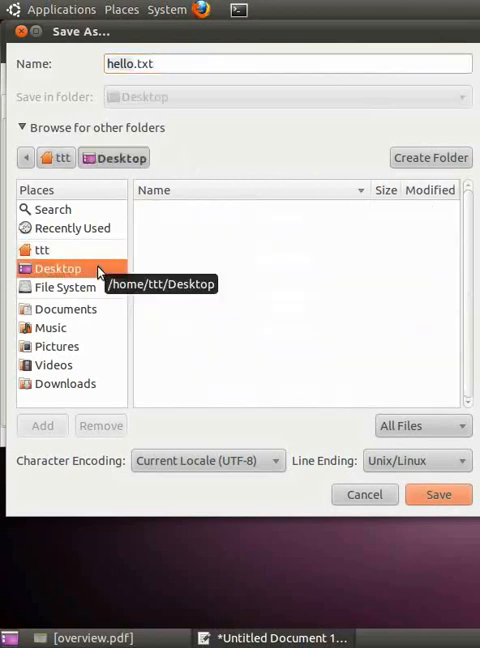
{"action": "mouse_move", "coordinate": [430, 515]}
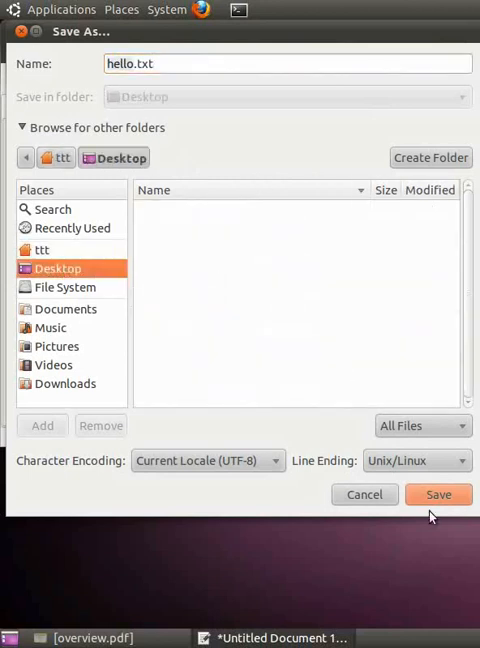
{"action": "left_click", "coordinate": [438, 494]}
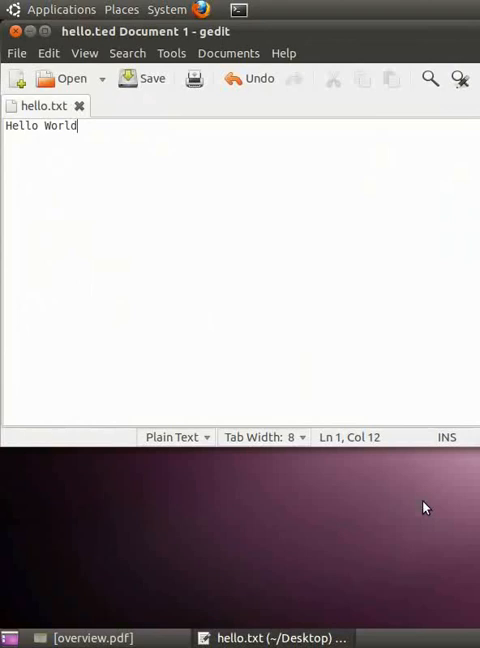
{"action": "mouse_move", "coordinate": [254, 231]}
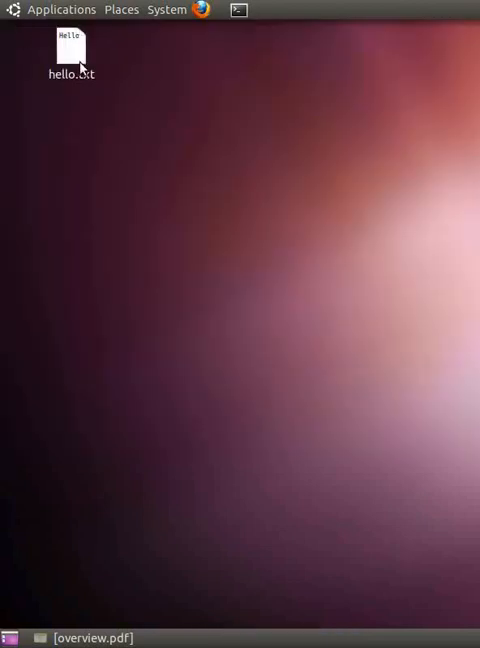
Reopen hello.txt from the desktop in gedit, then close it again
{"action": "left_click", "coordinate": [70, 50]}
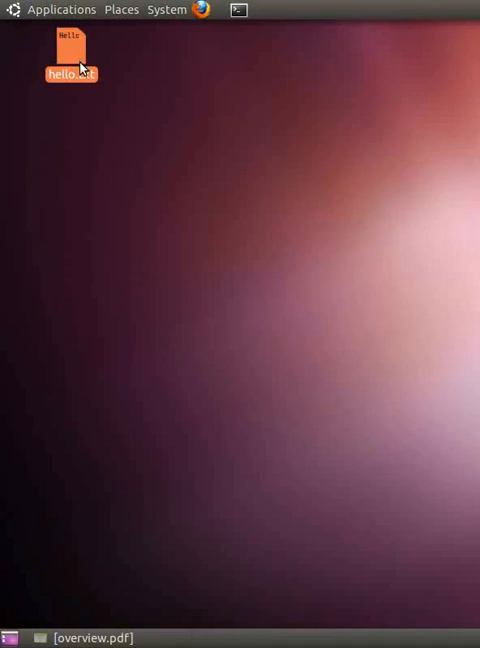
{"action": "double_click", "coordinate": [70, 45]}
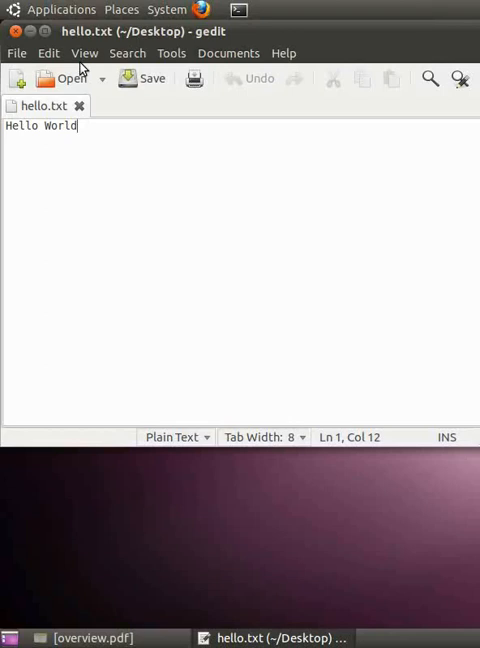
{"action": "left_click", "coordinate": [13, 23]}
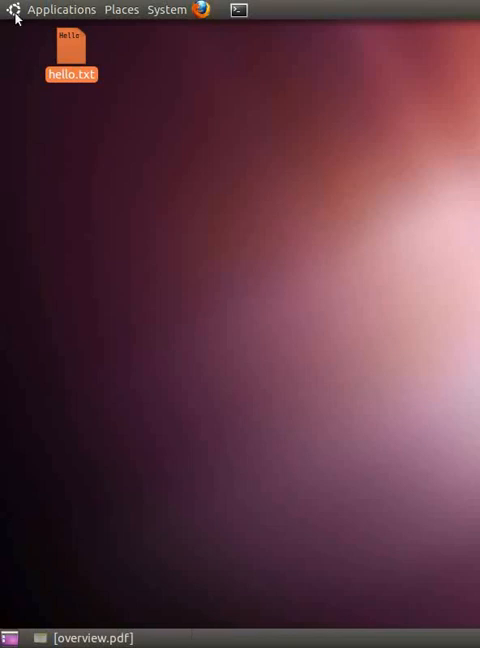
{"action": "left_click", "coordinate": [61, 8]}
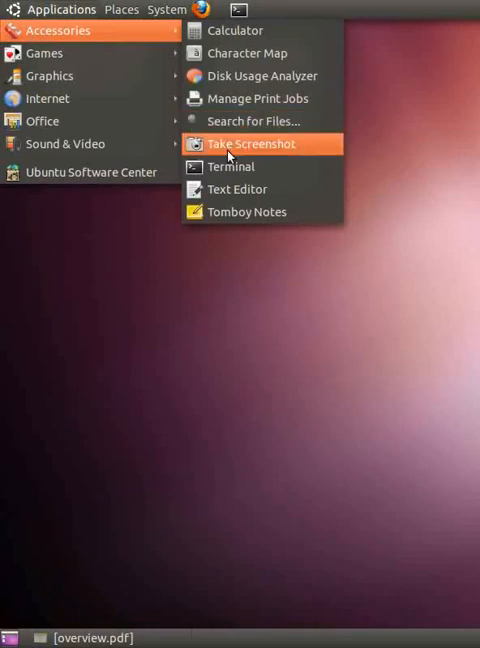
{"action": "left_click", "coordinate": [231, 166]}
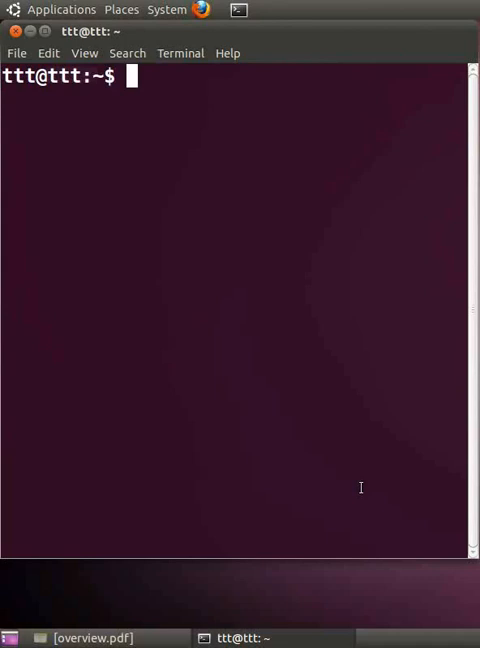
{"action": "type", "text": "ls"}
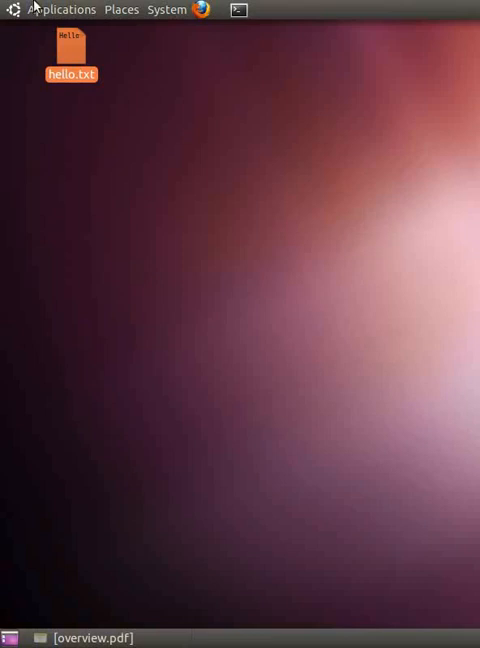
{"action": "left_click", "coordinate": [54, 9]}
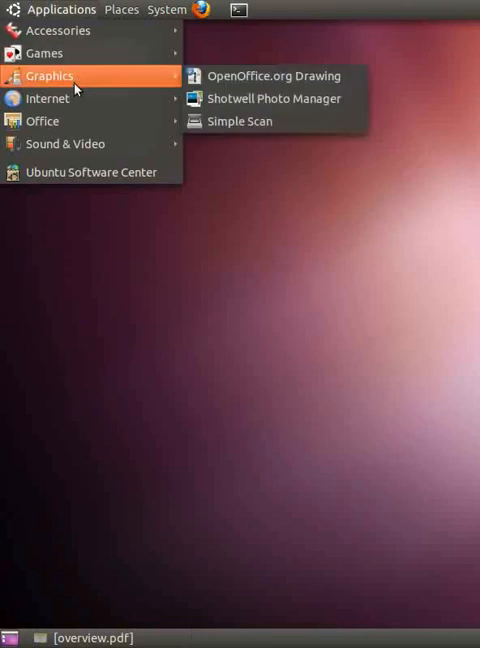
{"action": "mouse_move", "coordinate": [47, 98]}
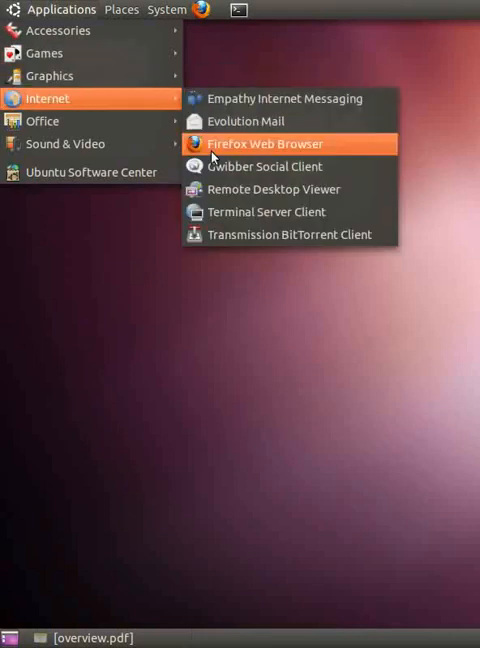
{"action": "left_click", "coordinate": [264, 144]}
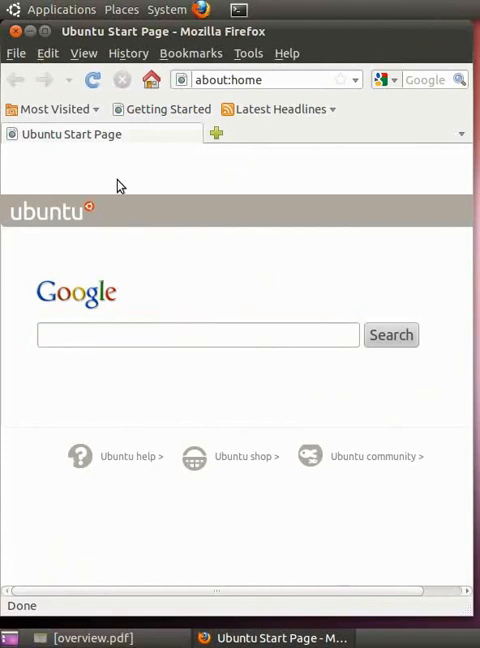
{"action": "mouse_move", "coordinate": [124, 180]}
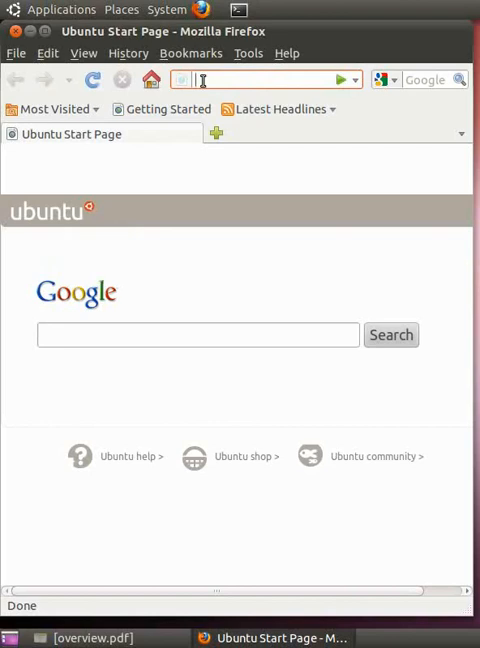
{"action": "type", "text": "www.gmail.com/"}
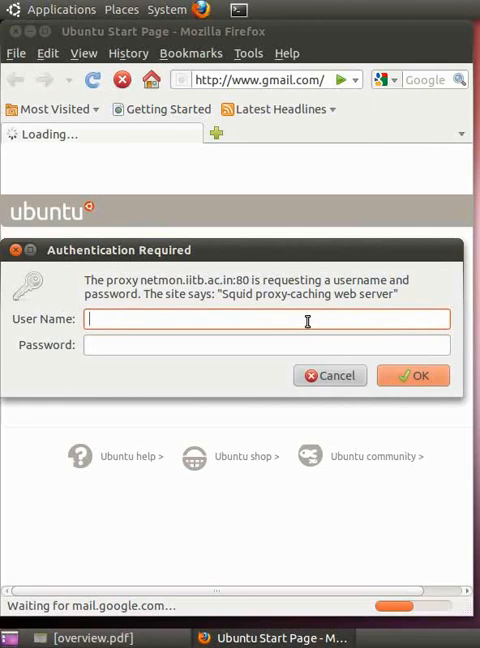
{"action": "type", "text": "p"}
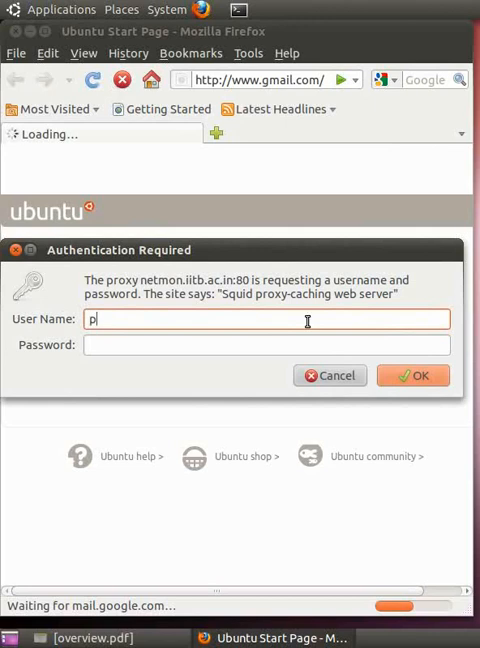
{"action": "type", "text": "10122"}
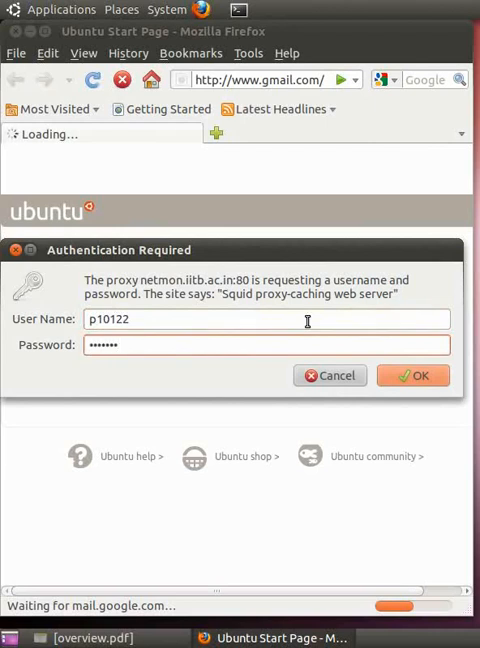
{"action": "left_click", "coordinate": [421, 375]}
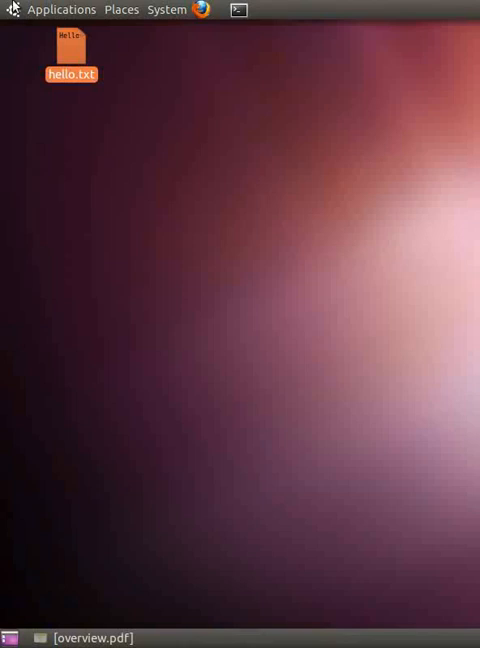
{"action": "left_click", "coordinate": [61, 8]}
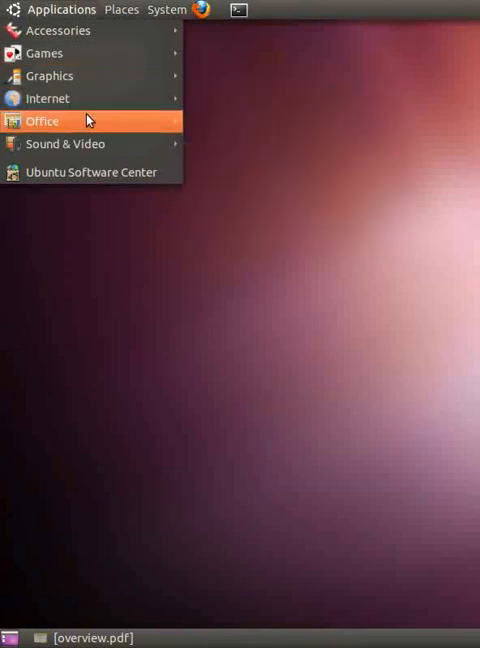
{"action": "mouse_move", "coordinate": [86, 121]}
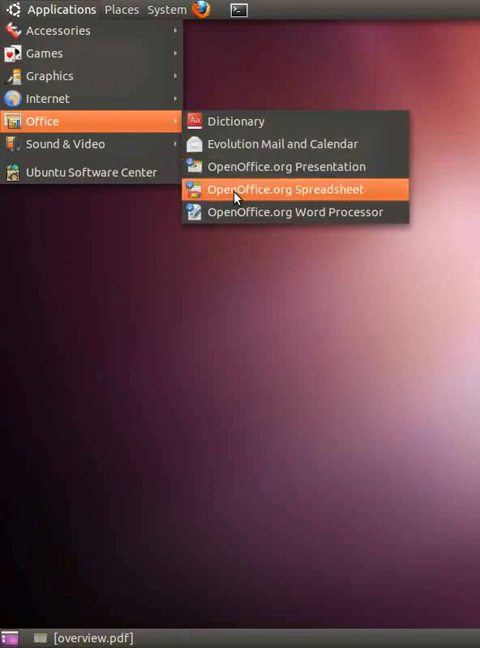
{"action": "mouse_move", "coordinate": [235, 211]}
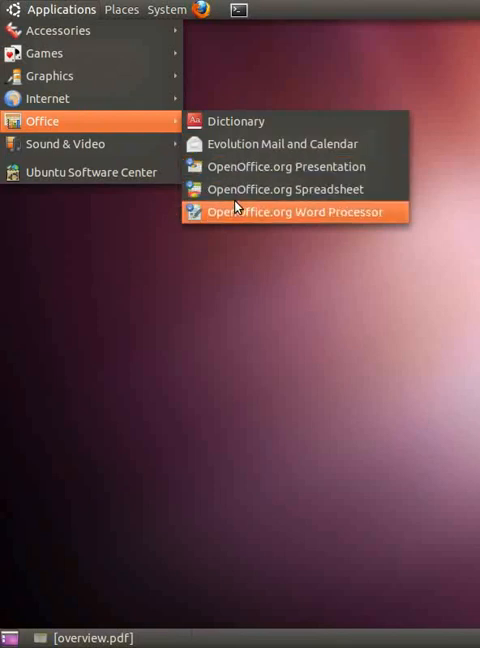
{"action": "mouse_move", "coordinate": [228, 178]}
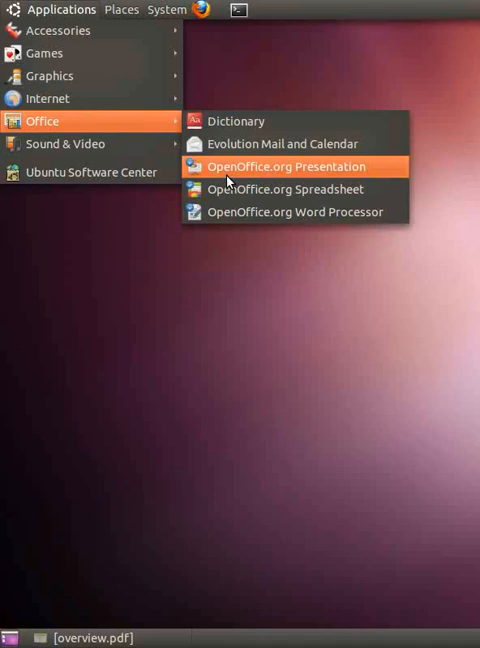
{"action": "mouse_move", "coordinate": [166, 295]}
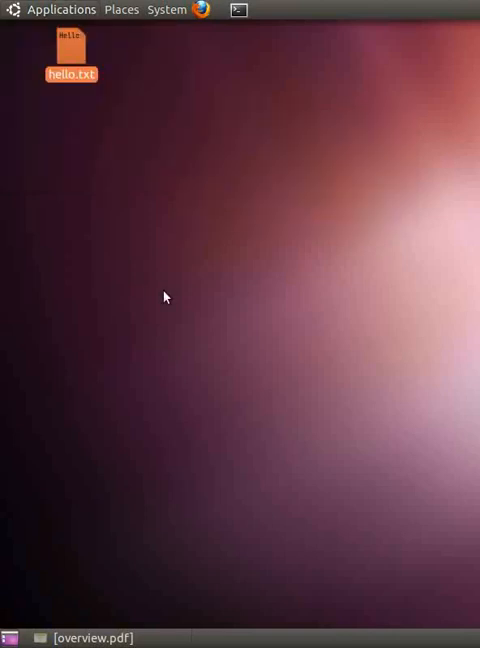
{"action": "mouse_move", "coordinate": [86, 122]}
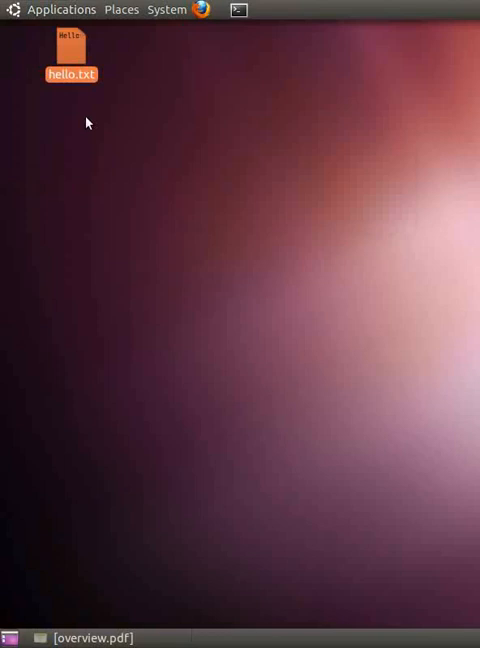
Open the Applications menu in the top panel
{"action": "left_click", "coordinate": [60, 9]}
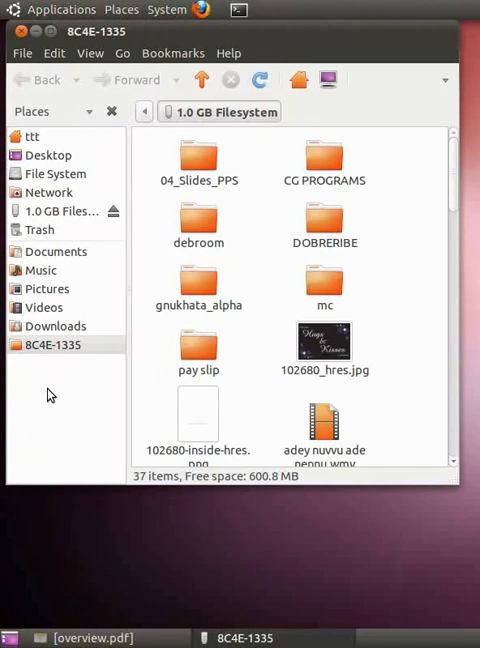
{"action": "mouse_move", "coordinate": [13, 623]}
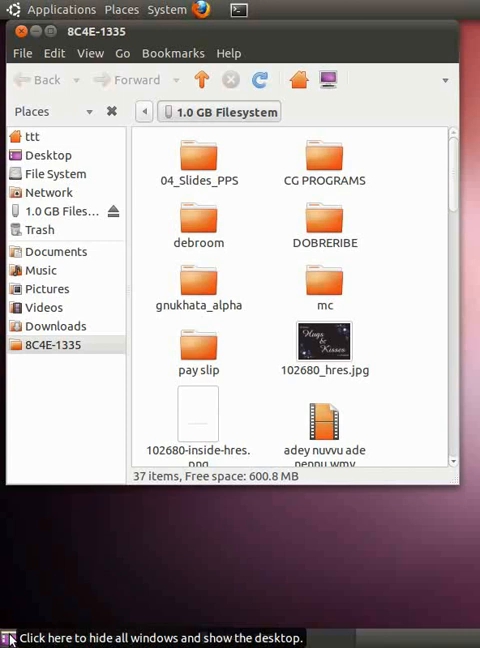
Show the desktop and open the 1.0 GB Filesystem pen drive
{"action": "left_click", "coordinate": [9, 638]}
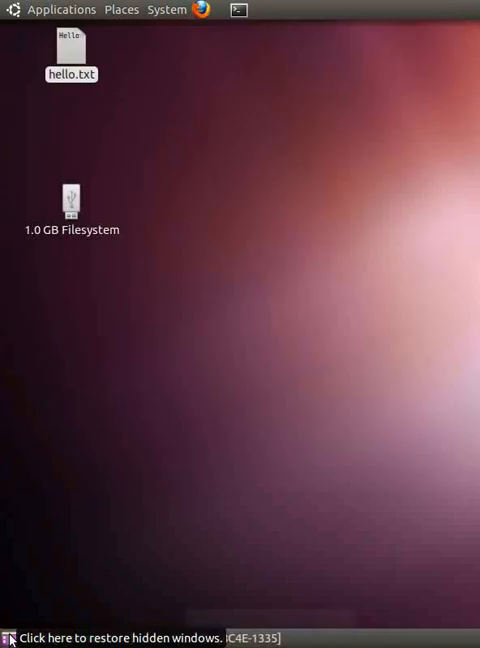
{"action": "left_click", "coordinate": [71, 45]}
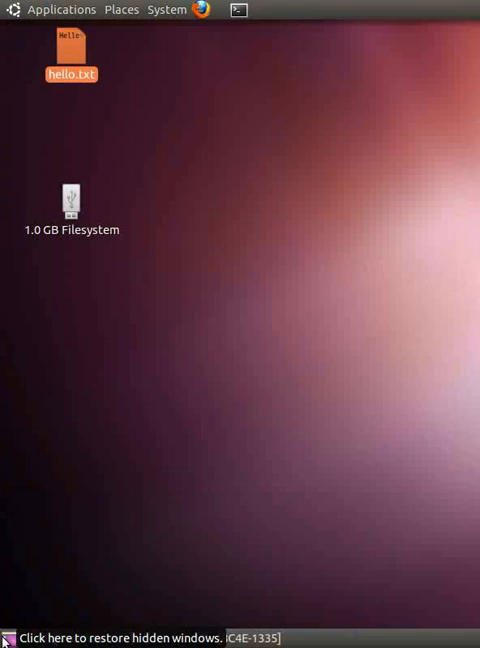
{"action": "left_click", "coordinate": [8, 635]}
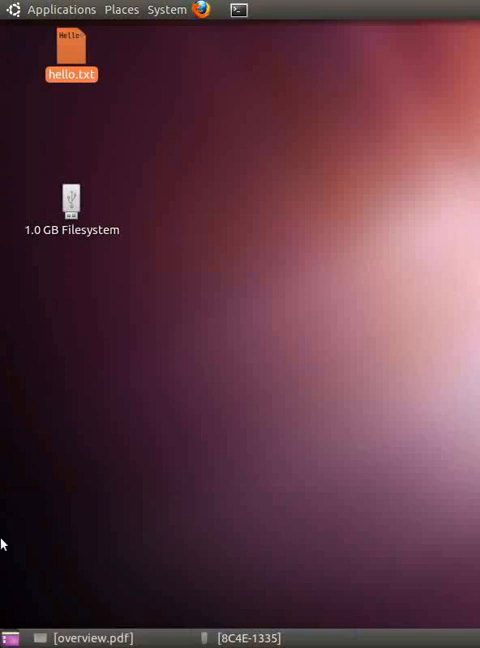
{"action": "left_click", "coordinate": [70, 200]}
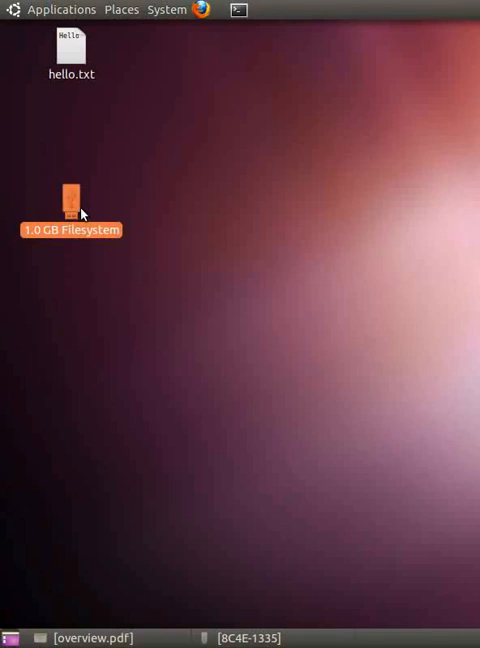
{"action": "double_click", "coordinate": [71, 193]}
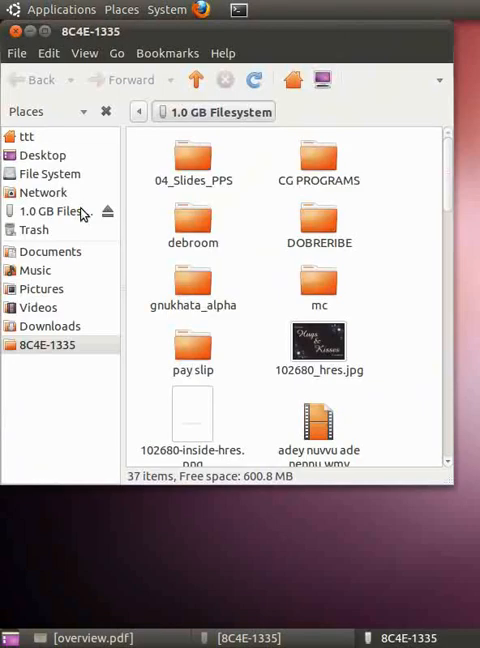
{"action": "mouse_move", "coordinate": [240, 202]}
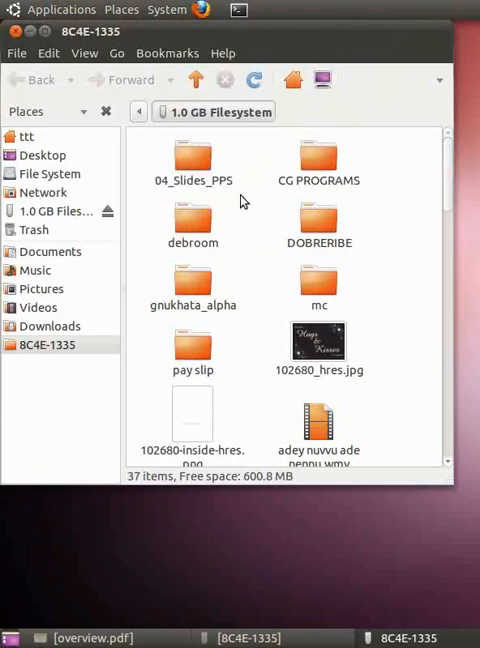
{"action": "mouse_move", "coordinate": [267, 213]}
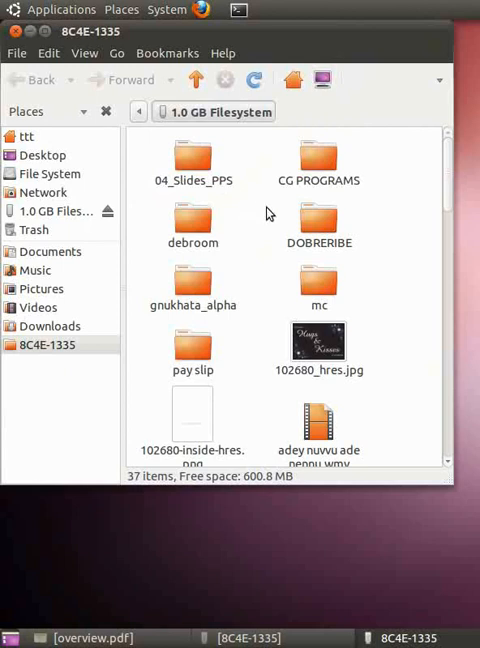
Scroll through the drive's files and select UbuntuIsHumanity.ogv
{"action": "scroll", "scroll_direction": "down", "scroll_amount": 3}
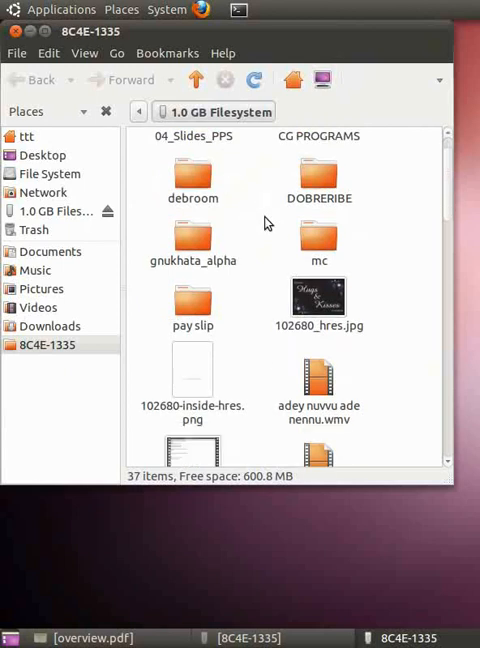
{"action": "scroll", "scroll_direction": "down", "scroll_amount": 3}
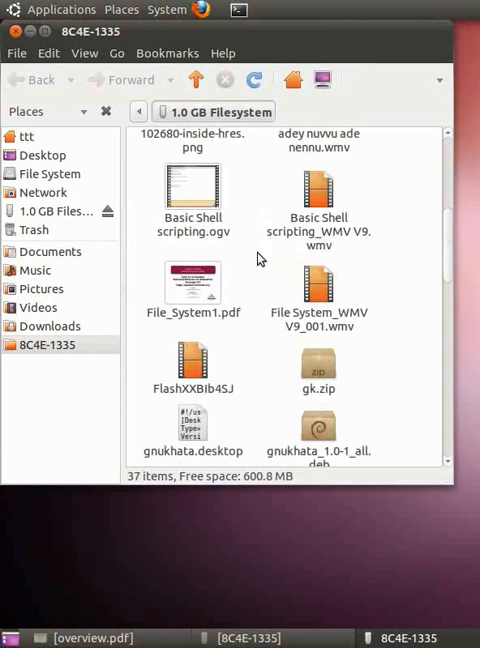
{"action": "scroll", "scroll_direction": "down", "scroll_amount": 3}
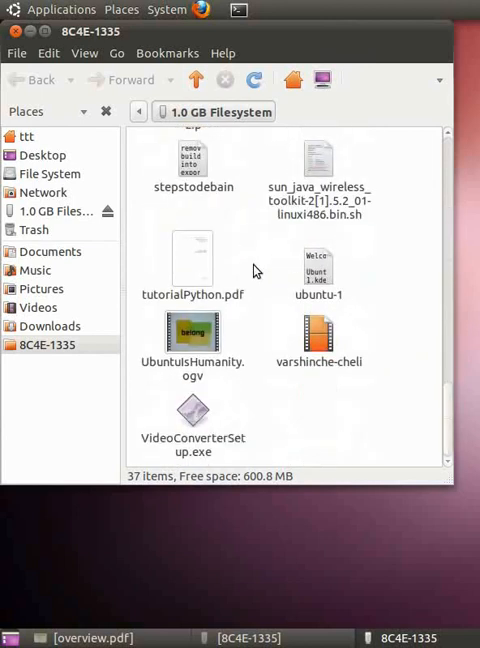
{"action": "mouse_move", "coordinate": [178, 343]}
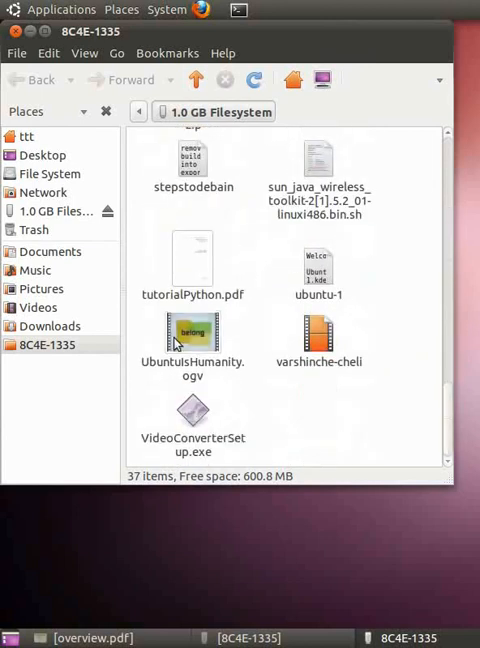
{"action": "left_click", "coordinate": [192, 333]}
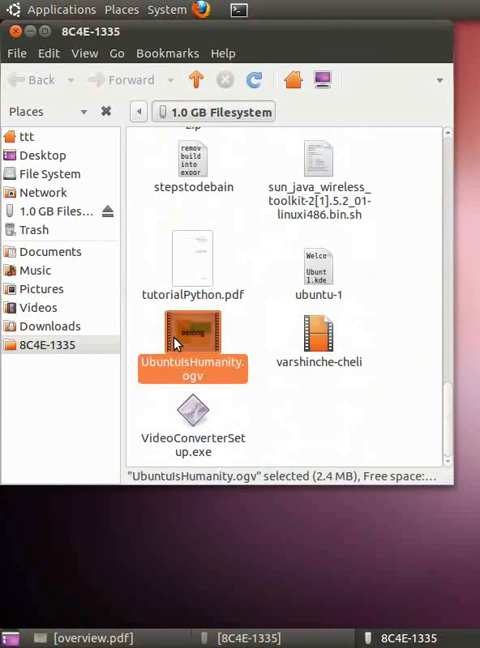
{"action": "mouse_move", "coordinate": [182, 334]}
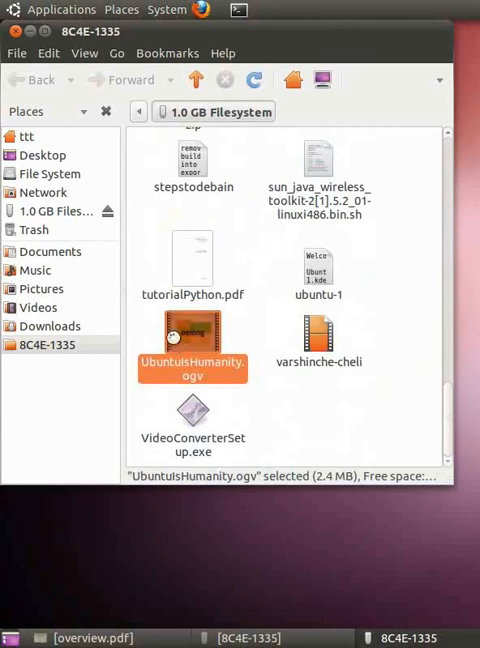
Play UbuntuIsHumanity.ogv in Totem, pause it at 0:14, and close the player
{"action": "double_click", "coordinate": [192, 332]}
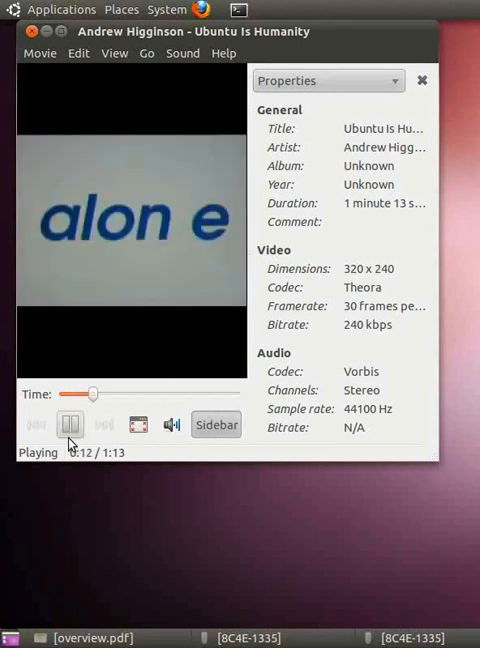
{"action": "left_click", "coordinate": [70, 425]}
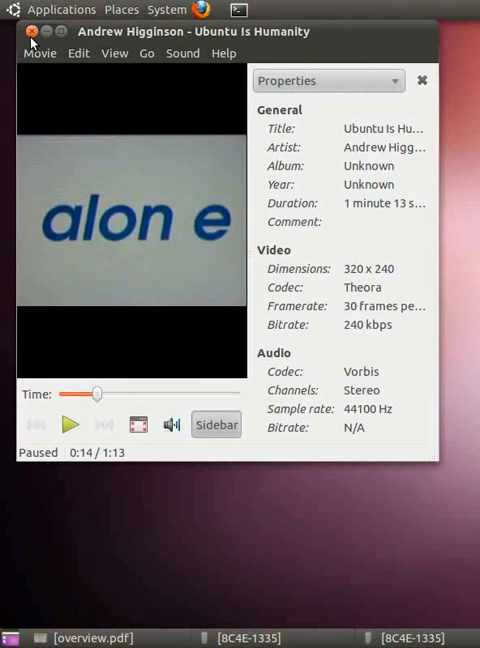
{"action": "left_click", "coordinate": [33, 38]}
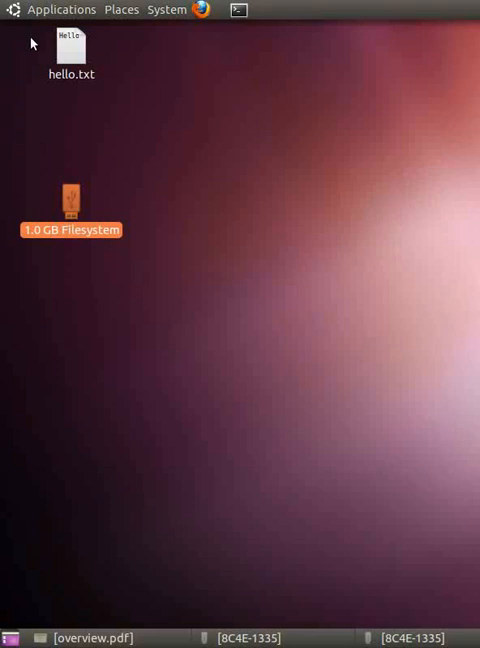
{"action": "mouse_move", "coordinate": [120, 10]}
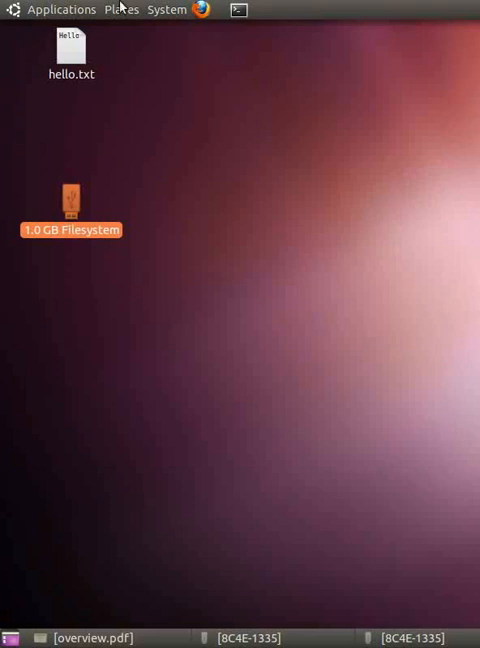
Open the home folder 'ttt' from the Places menu
{"action": "left_click", "coordinate": [122, 9]}
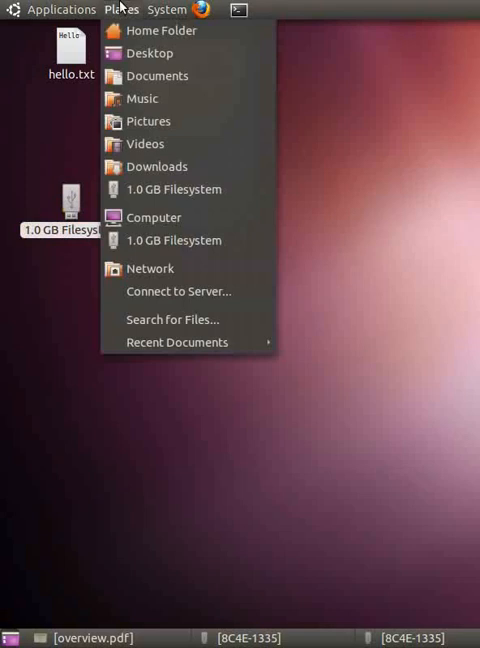
{"action": "mouse_move", "coordinate": [162, 31]}
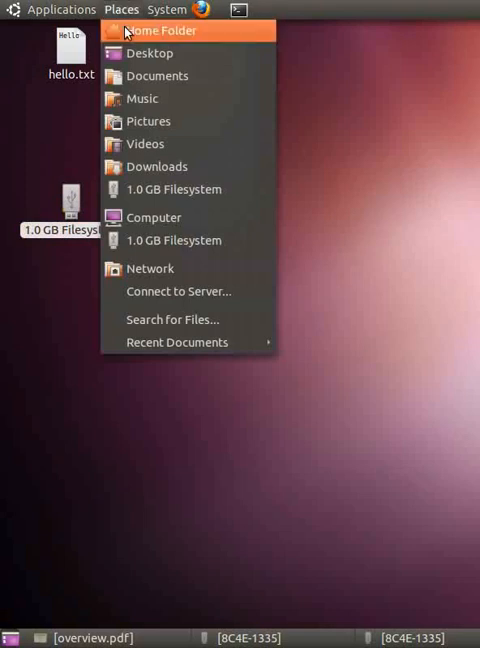
{"action": "left_click", "coordinate": [160, 30]}
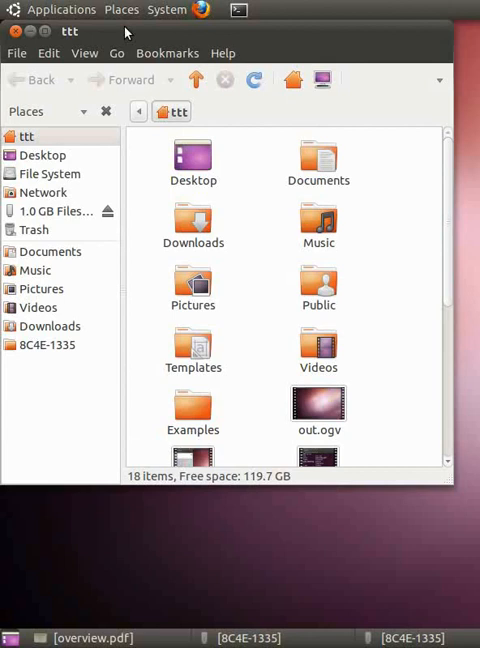
Select the Desktop, Documents and Videos folders, then open Desktop and select hello.txt
{"action": "left_click", "coordinate": [193, 158]}
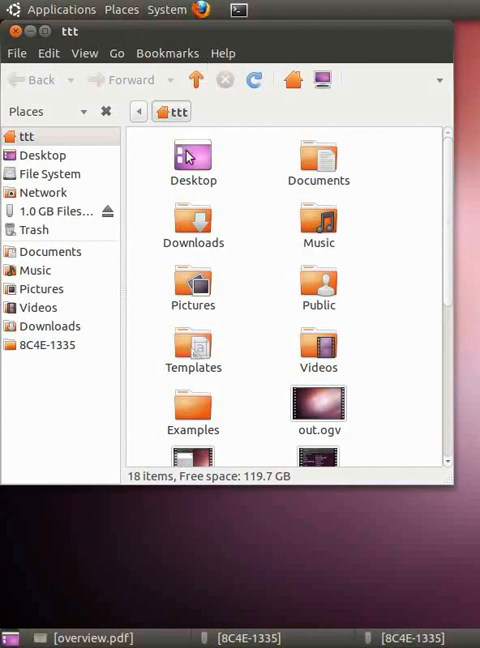
{"action": "left_click", "coordinate": [193, 160]}
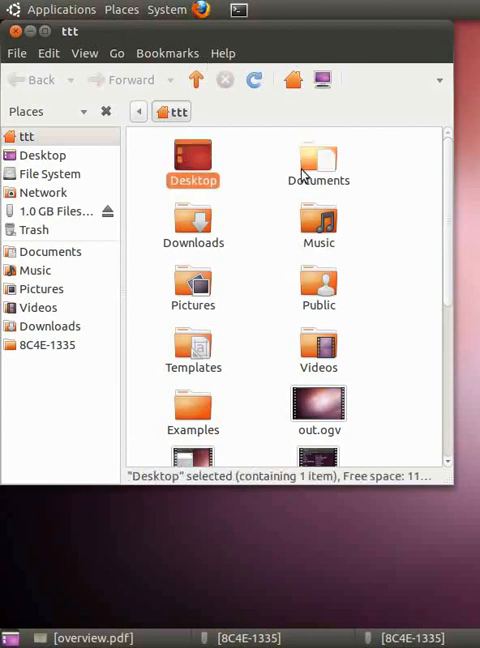
{"action": "left_click", "coordinate": [318, 160]}
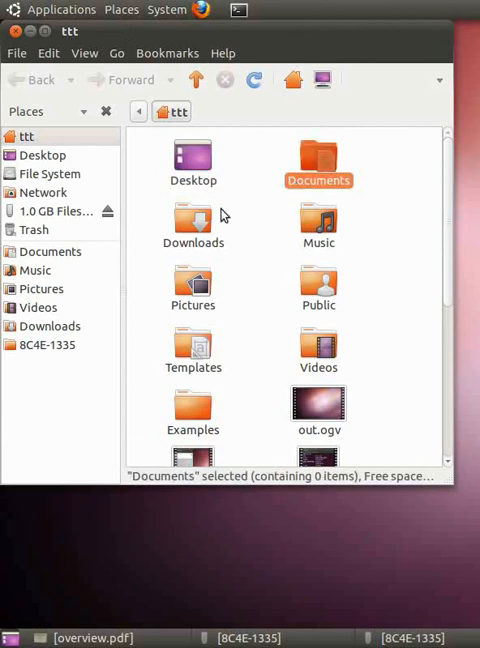
{"action": "left_click", "coordinate": [318, 345]}
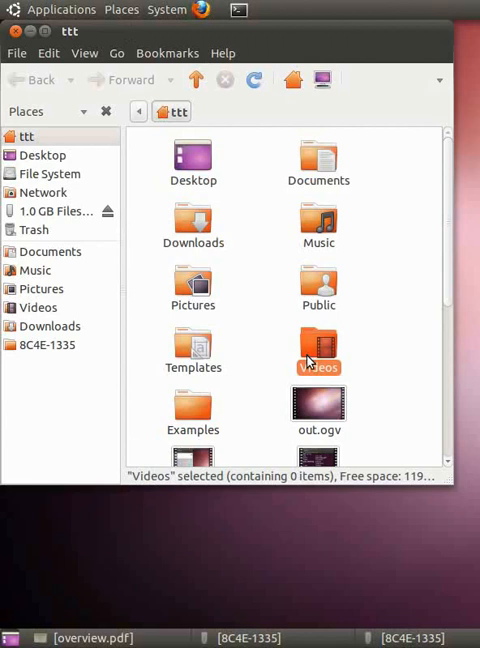
{"action": "mouse_move", "coordinate": [199, 164]}
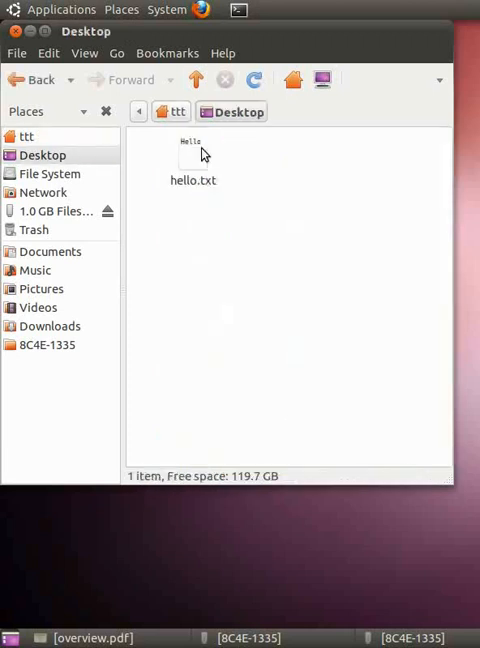
{"action": "left_click", "coordinate": [192, 158]}
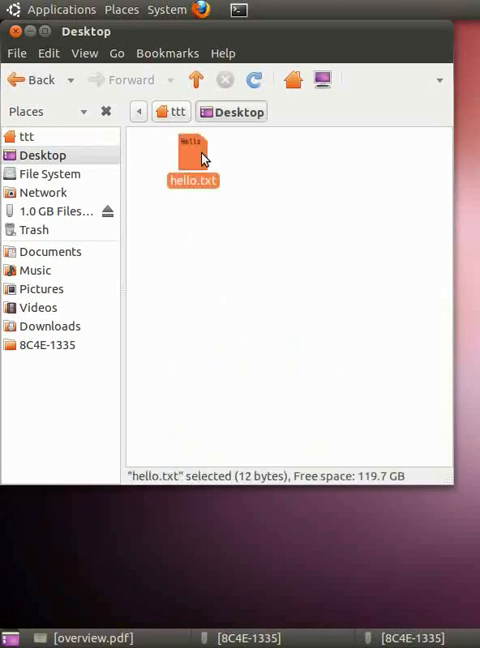
{"action": "mouse_move", "coordinate": [138, 118]}
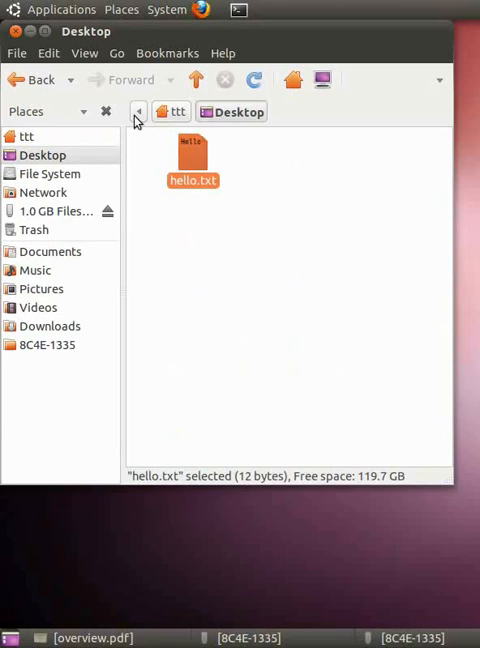
{"action": "mouse_move", "coordinate": [26, 9]}
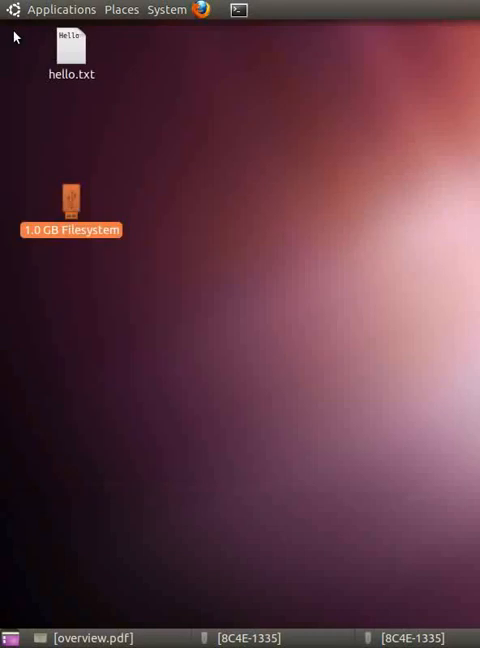
{"action": "mouse_move", "coordinate": [85, 7]}
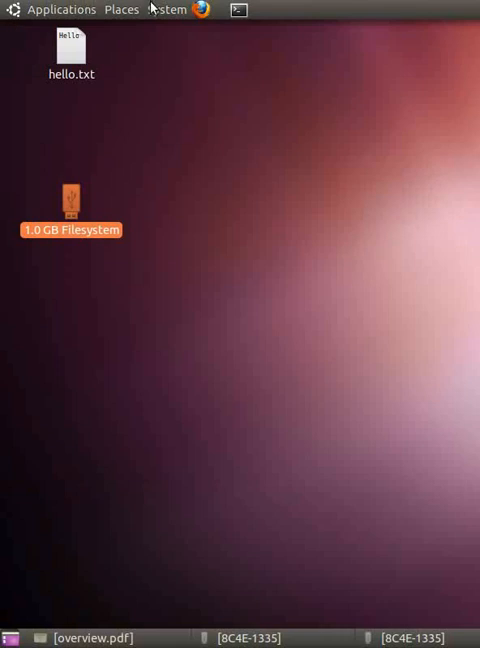
Open the System menu to reach Preferences > Appearance
{"action": "left_click", "coordinate": [167, 9]}
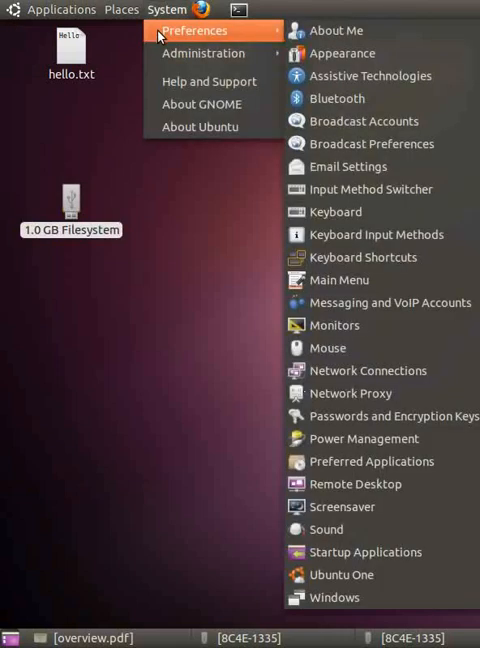
{"action": "mouse_move", "coordinate": [342, 53]}
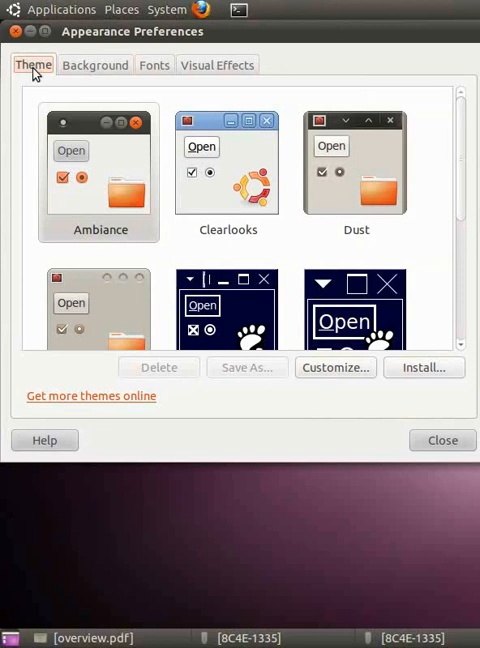
{"action": "mouse_move", "coordinate": [340, 247]}
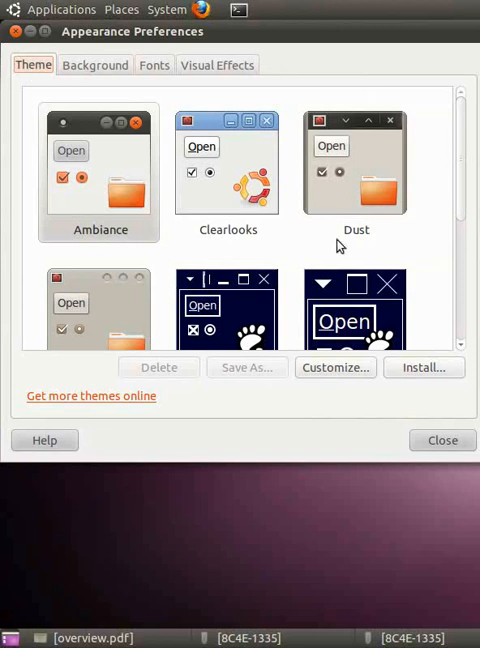
{"action": "mouse_move", "coordinate": [263, 197]}
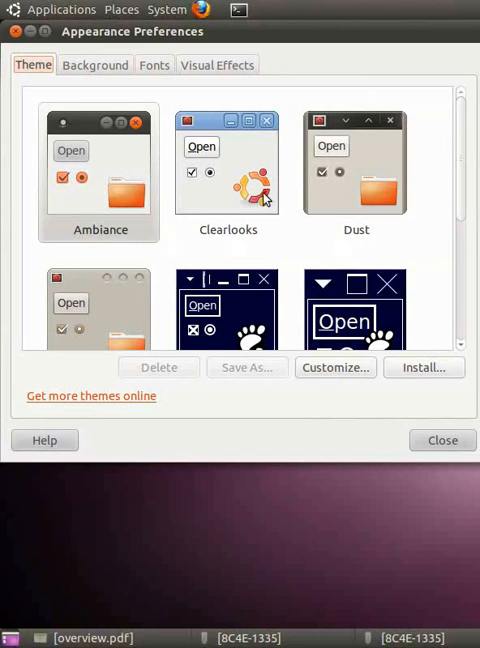
Apply the Clearlooks theme and show the desktop in its new look
{"action": "left_click", "coordinate": [228, 165]}
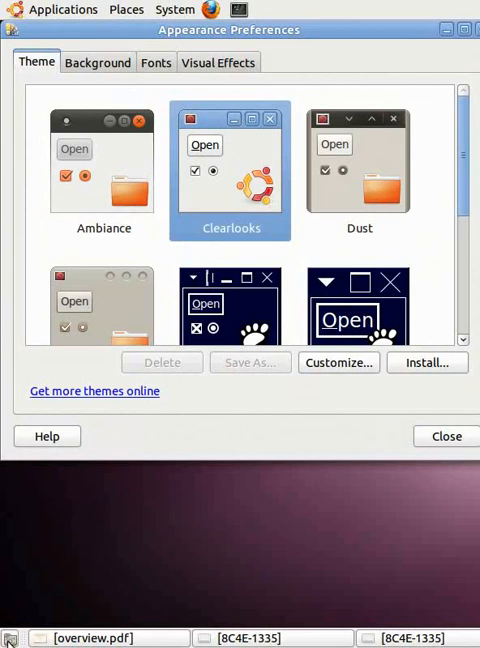
{"action": "left_click", "coordinate": [446, 436]}
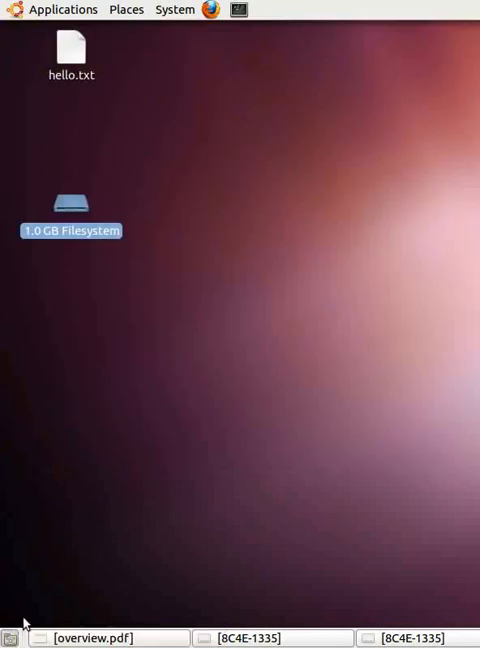
{"action": "mouse_move", "coordinate": [43, 603]}
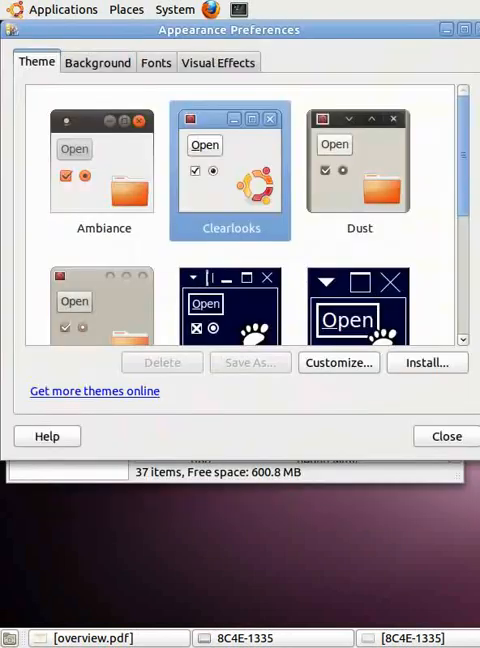
{"action": "mouse_move", "coordinate": [210, 290]}
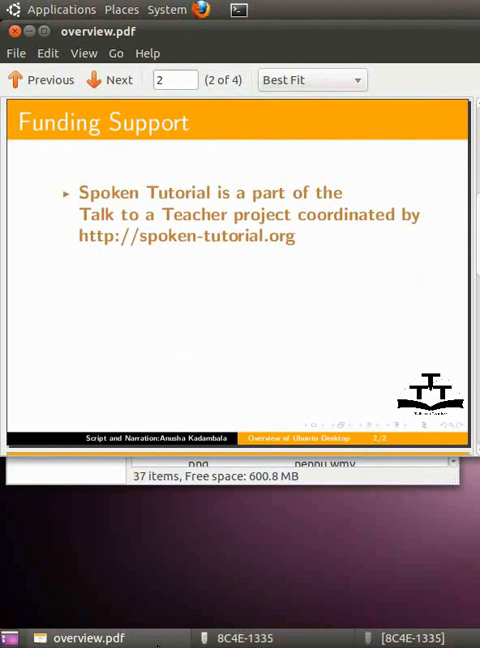
Advance overview.pdf from page 2 to the final page 4 of 4
{"action": "left_click", "coordinate": [118, 79]}
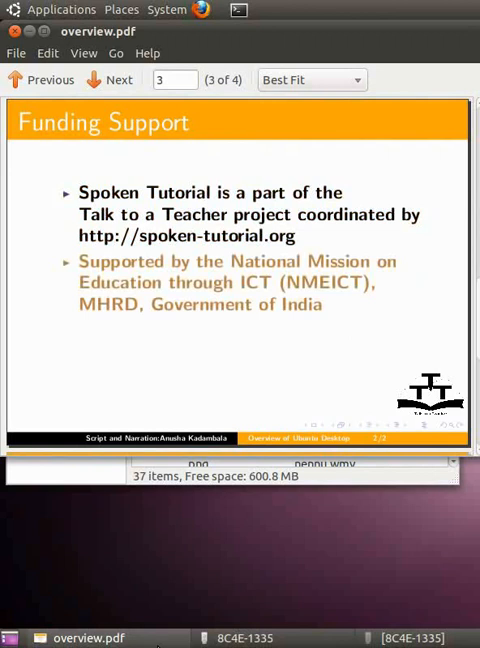
{"action": "left_click", "coordinate": [108, 79]}
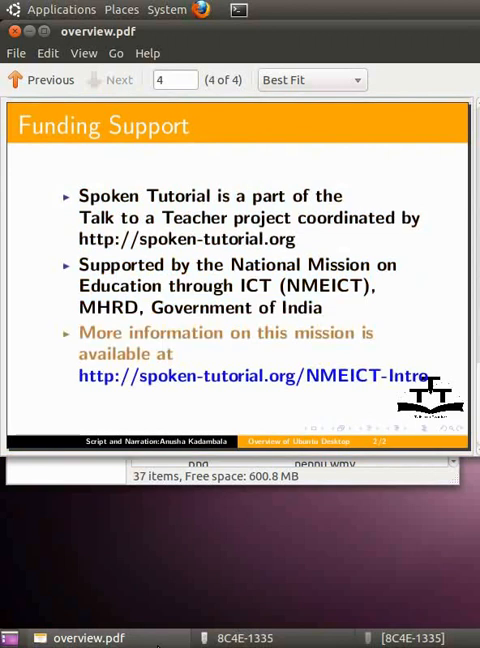